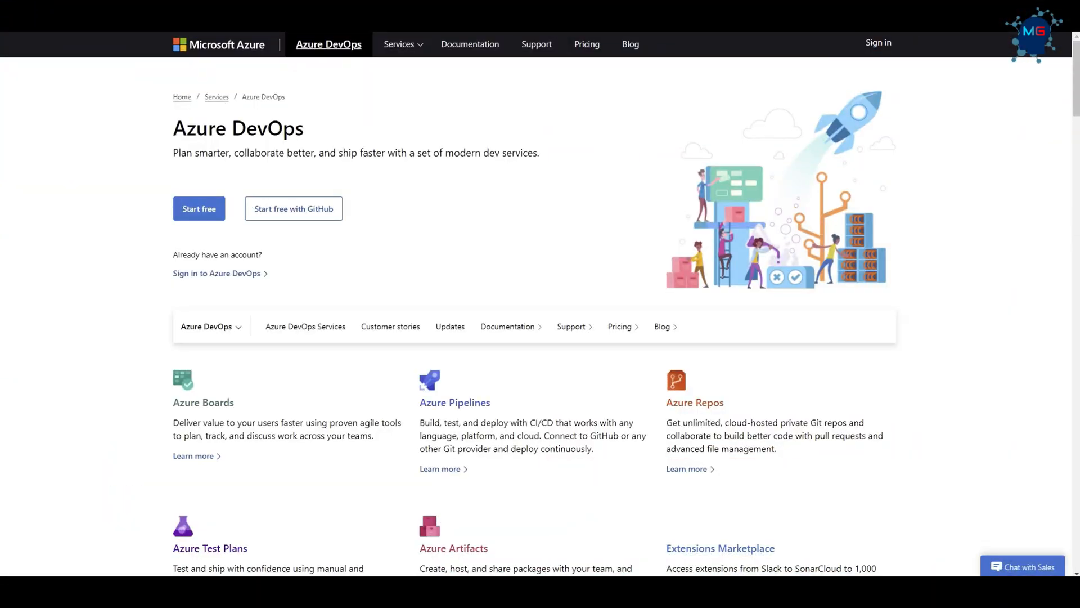
{"action": "mouse_move", "coordinate": [310, 131]}
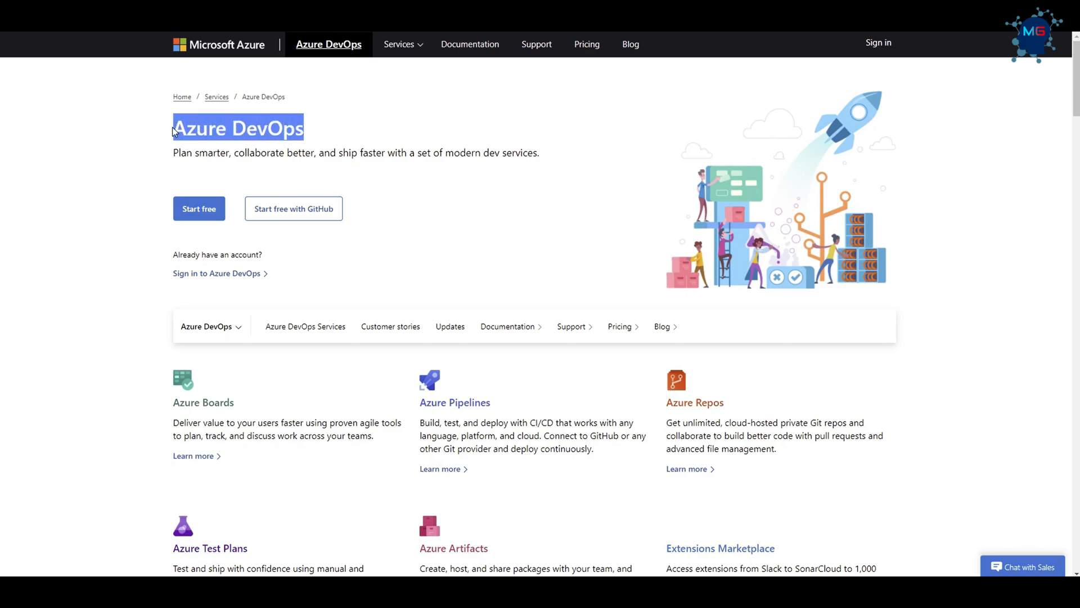
{"action": "mouse_move", "coordinate": [299, 102]}
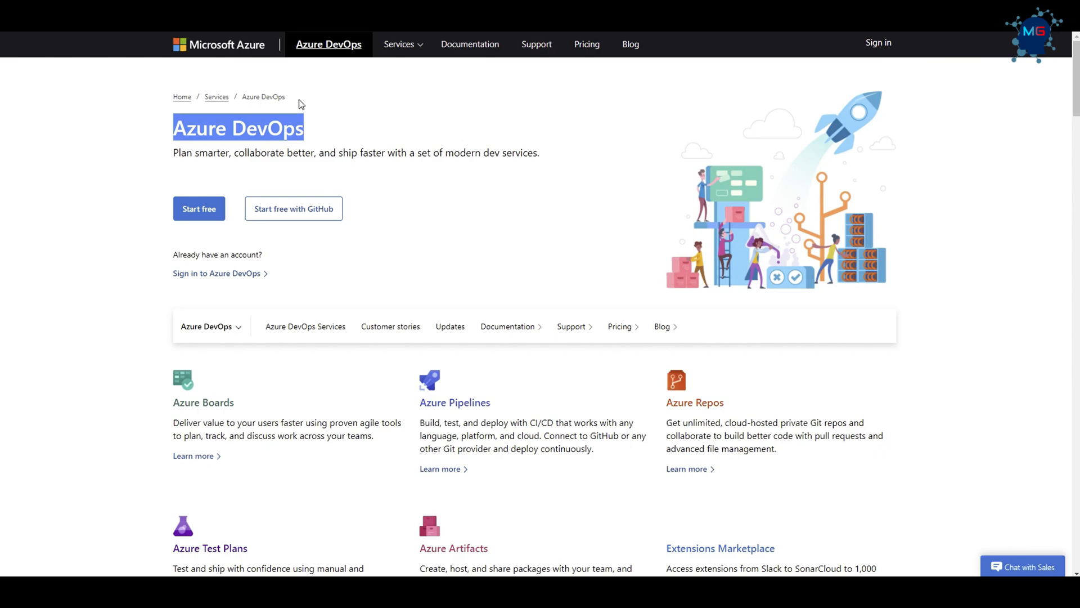
{"action": "mouse_move", "coordinate": [321, 140]}
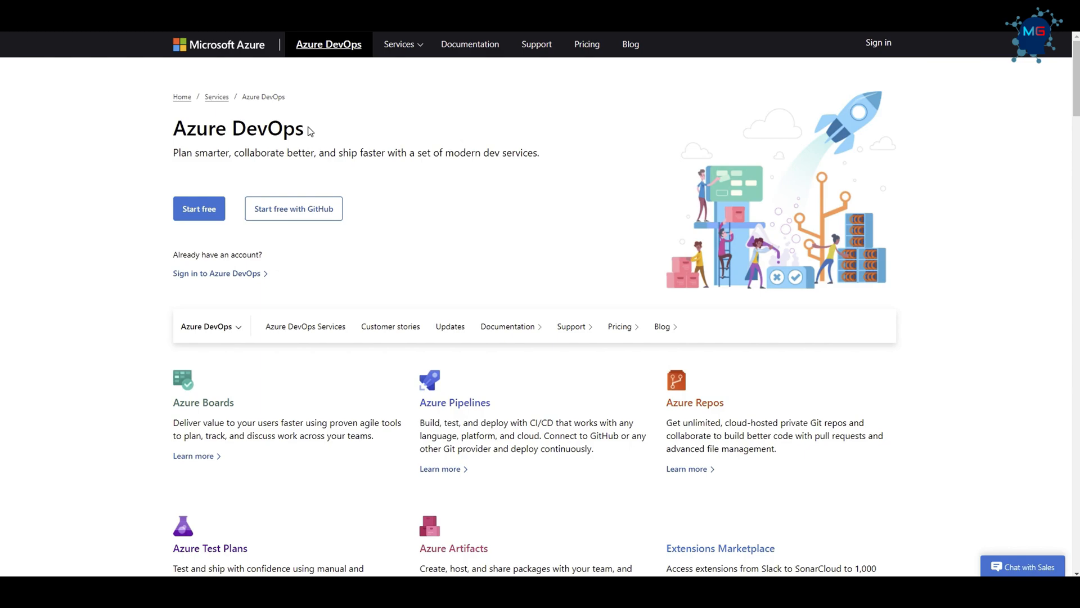
{"action": "mouse_move", "coordinate": [284, 190]}
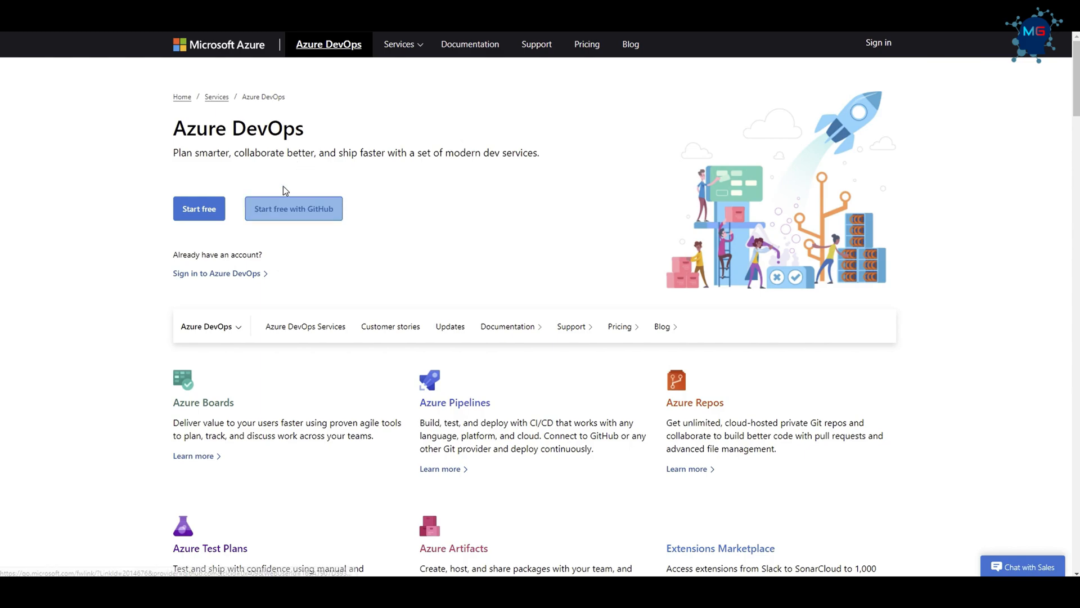
{"action": "mouse_move", "coordinate": [275, 182]}
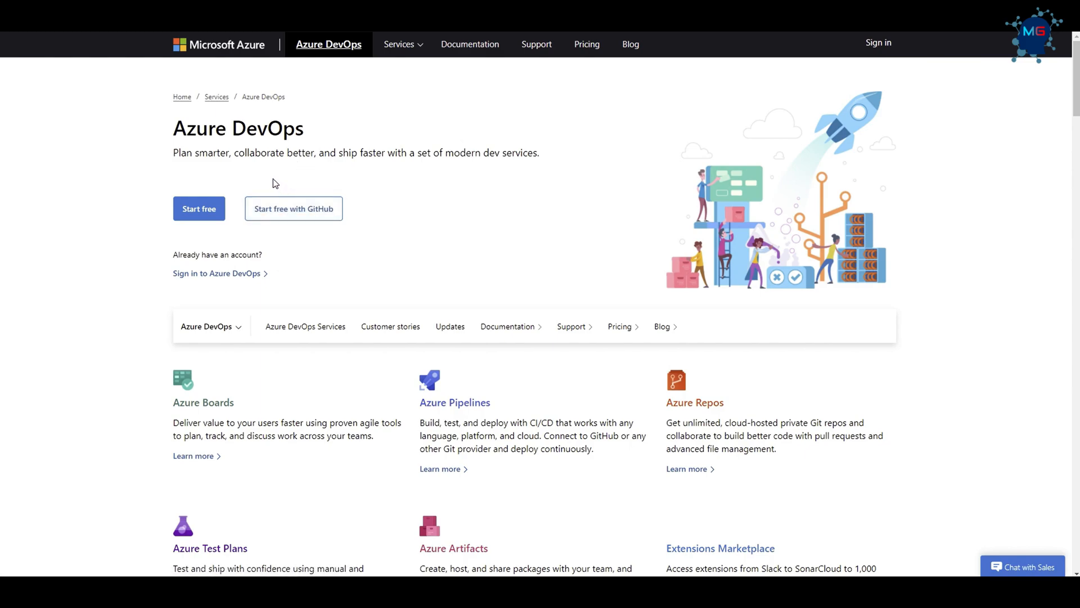
{"action": "mouse_move", "coordinate": [169, 127]}
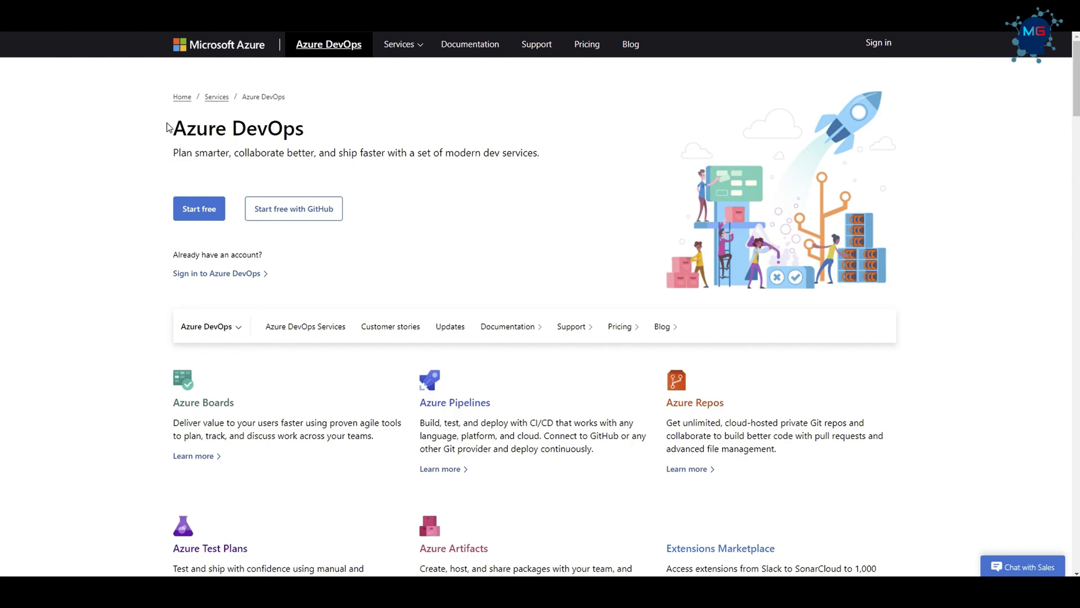
{"action": "mouse_move", "coordinate": [285, 111]}
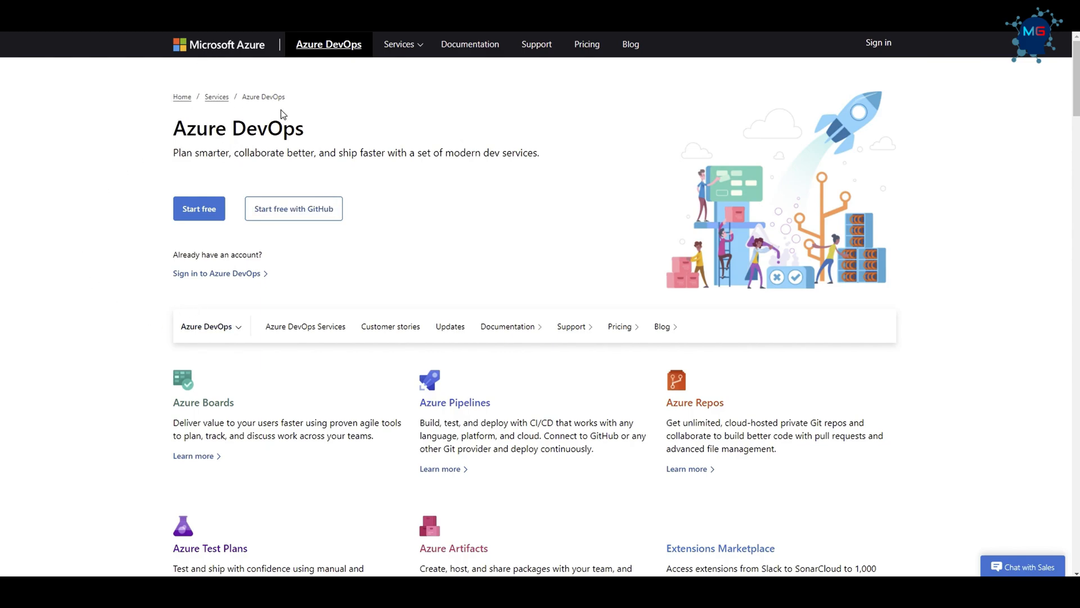
{"action": "mouse_move", "coordinate": [206, 277]}
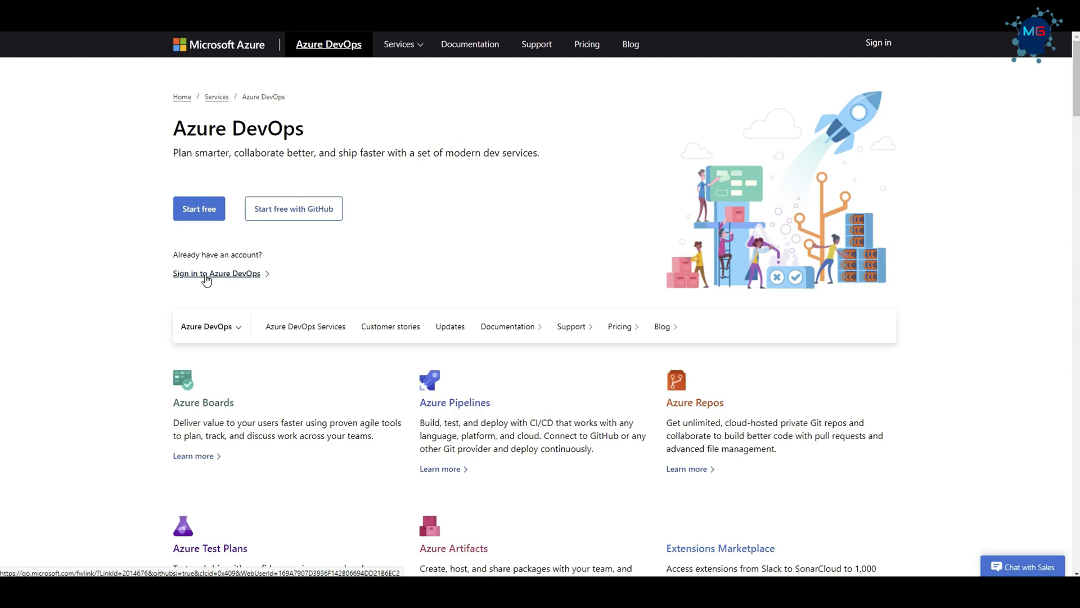
Sign in to Azure DevOps and select the MG-Testing project from the organization's projects
{"action": "left_click", "coordinate": [217, 273]}
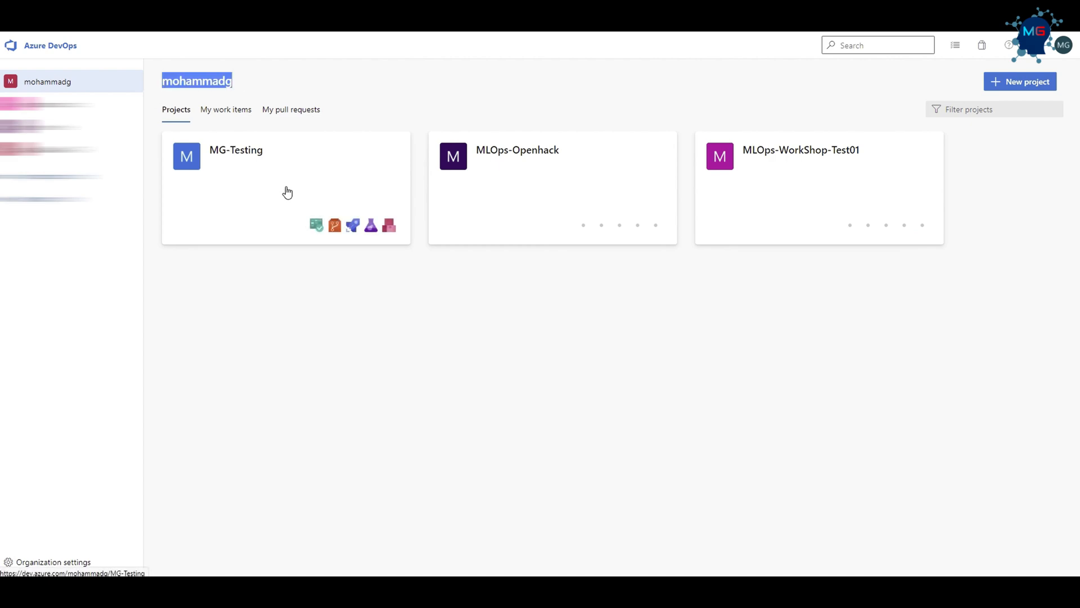
{"action": "mouse_move", "coordinate": [226, 162]}
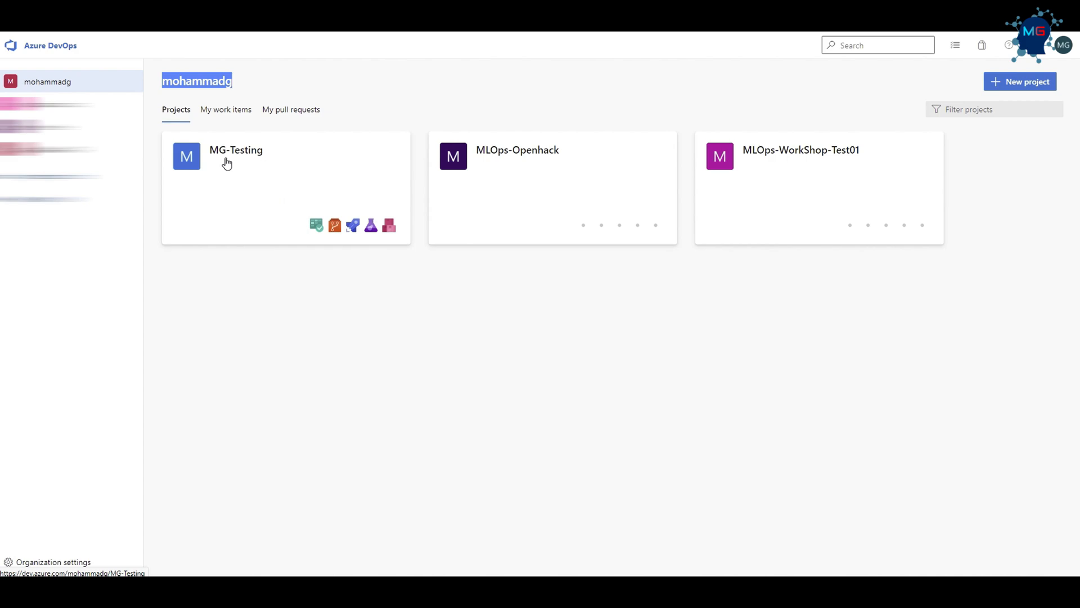
{"action": "mouse_move", "coordinate": [212, 163]}
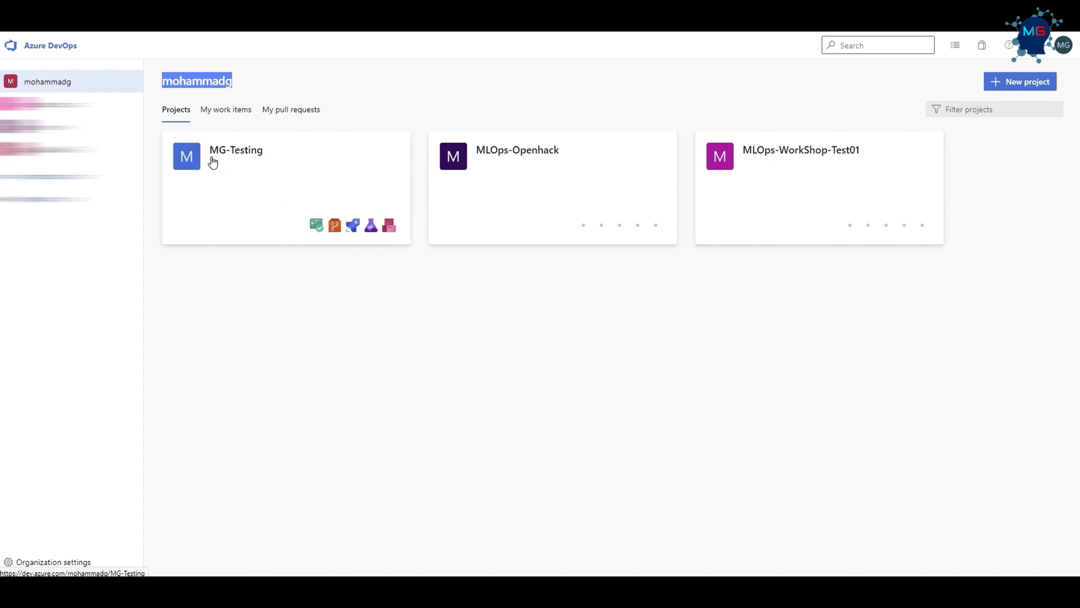
{"action": "left_click", "coordinate": [235, 150]}
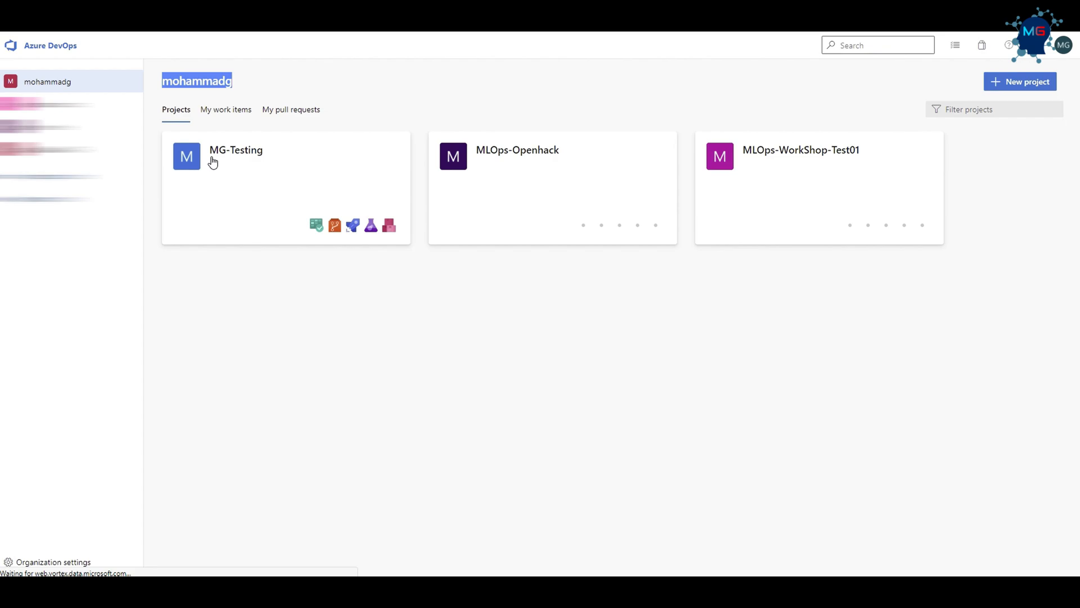
View the MG-Testing Overview summary, then switch to Boards work items
{"action": "left_click", "coordinate": [234, 150]}
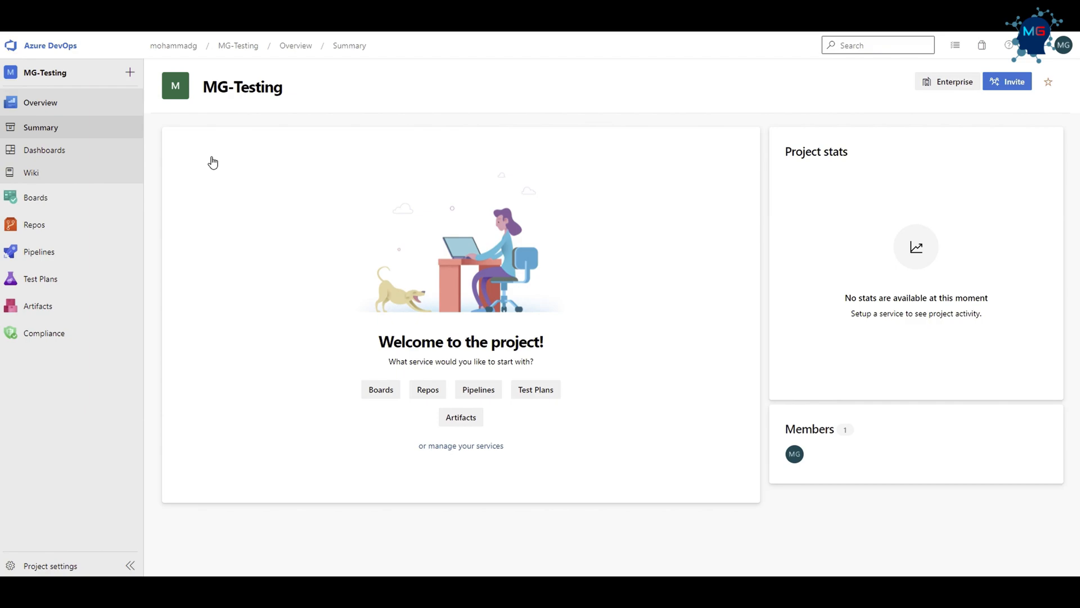
{"action": "mouse_move", "coordinate": [443, 100]}
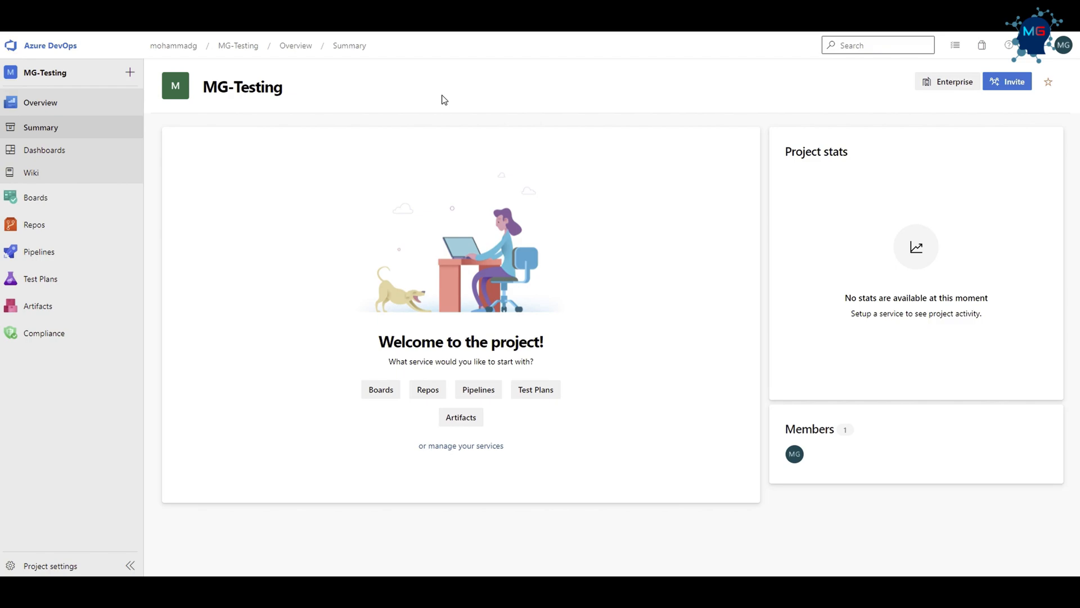
{"action": "mouse_move", "coordinate": [323, 151]}
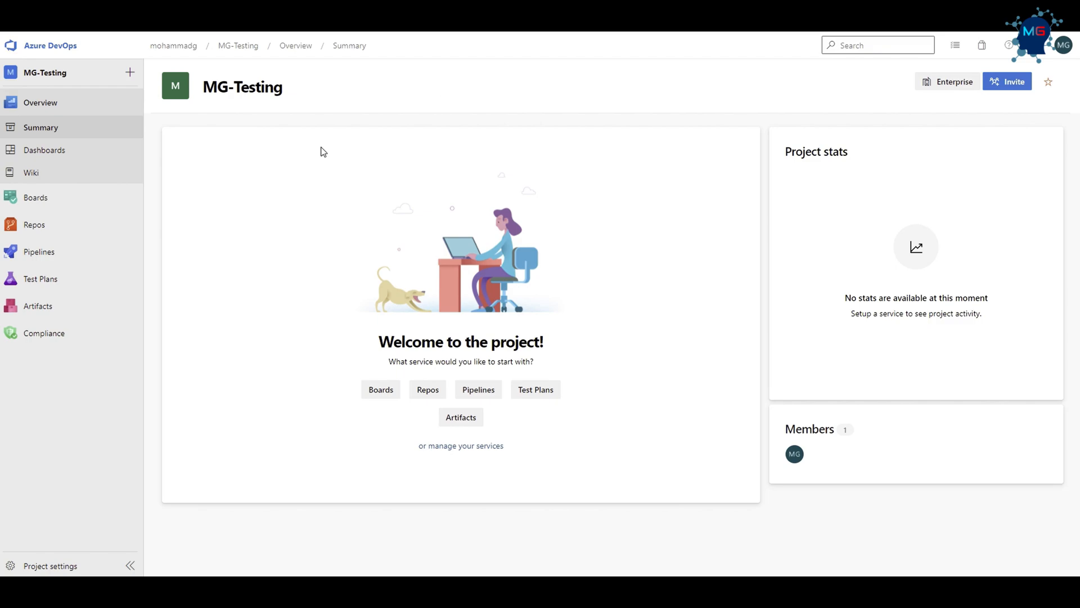
{"action": "left_click", "coordinate": [34, 197]}
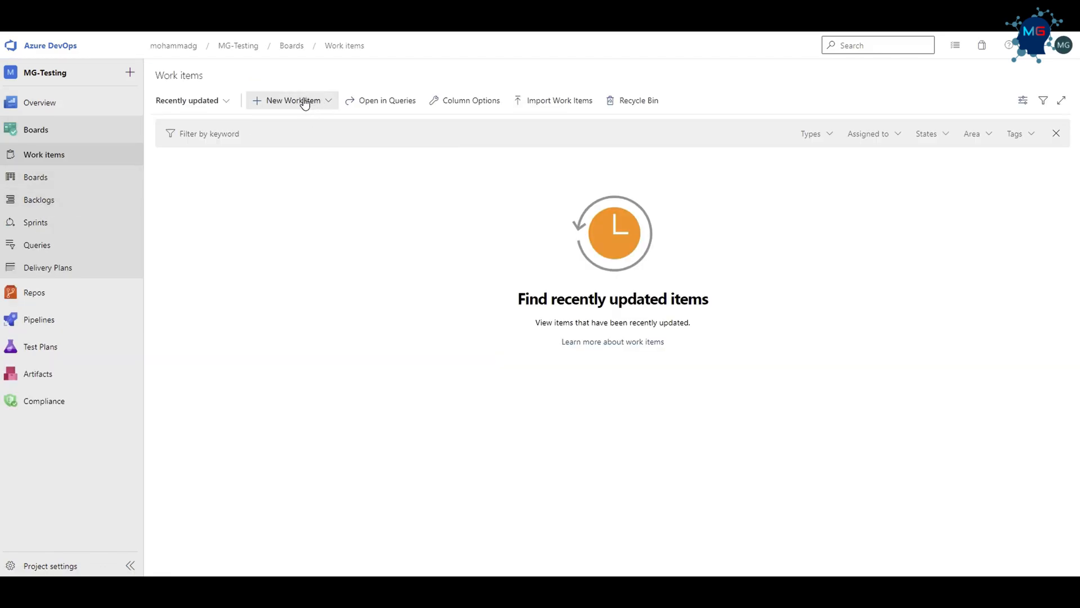
{"action": "left_click", "coordinate": [292, 100]}
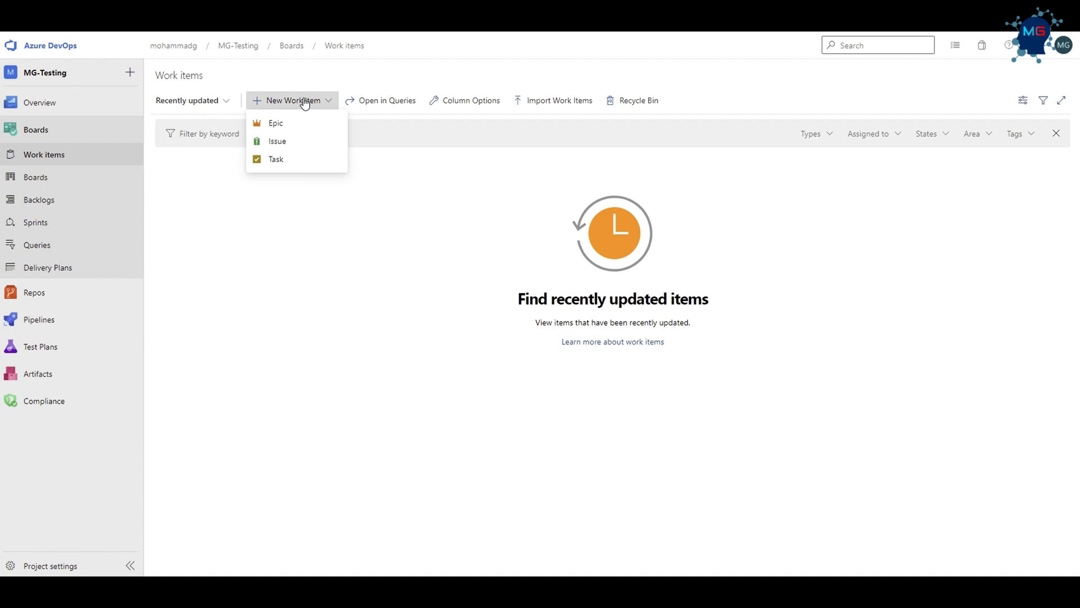
{"action": "left_click", "coordinate": [323, 218]}
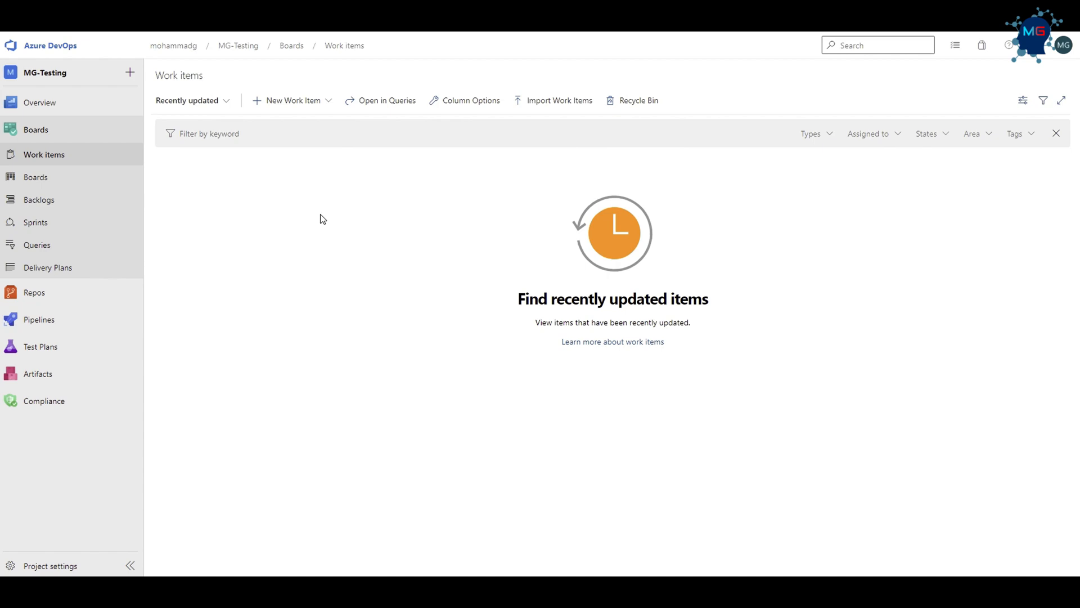
{"action": "mouse_move", "coordinate": [253, 253]}
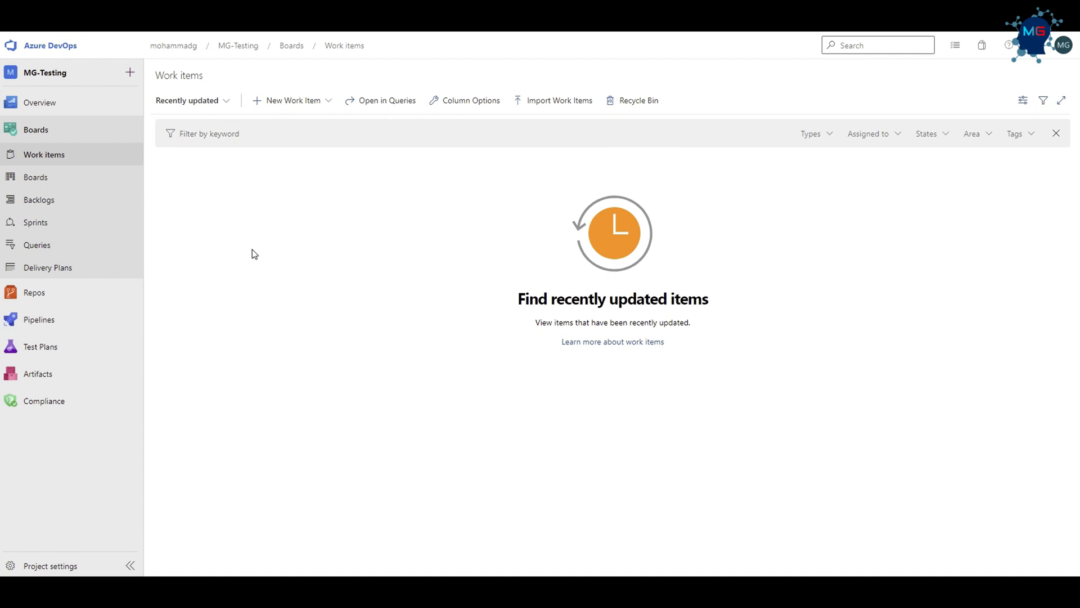
{"action": "mouse_move", "coordinate": [164, 300]}
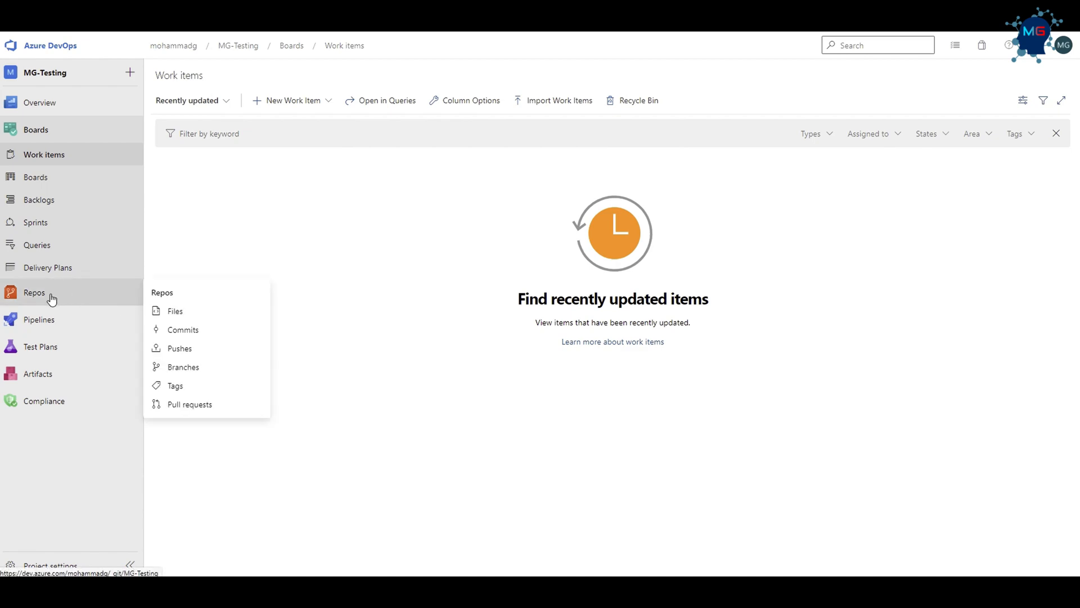
{"action": "left_click", "coordinate": [175, 310]}
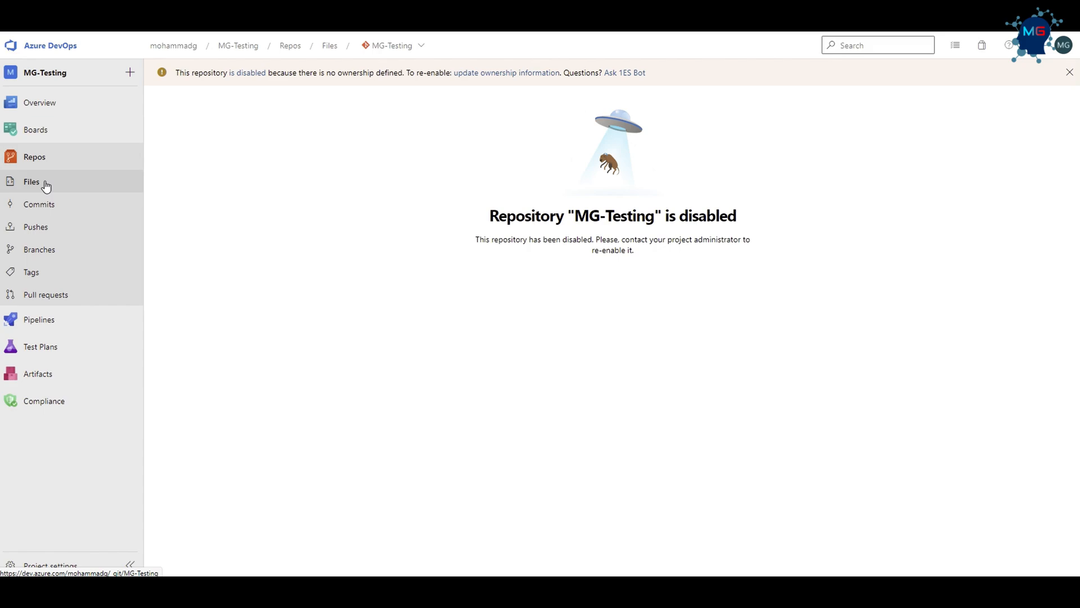
{"action": "mouse_move", "coordinate": [40, 294]}
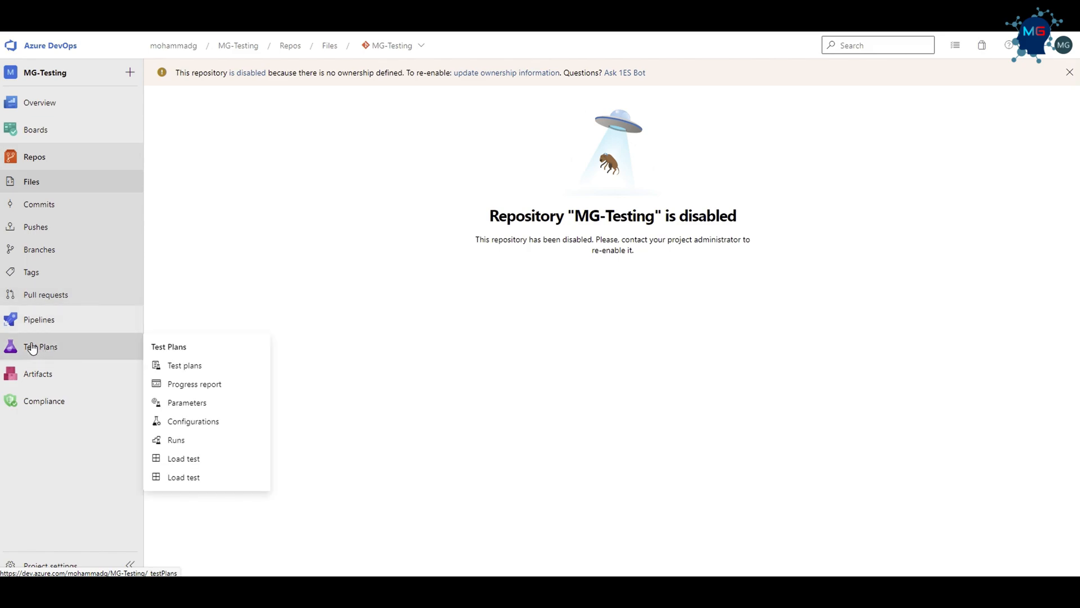
{"action": "mouse_move", "coordinate": [81, 214]}
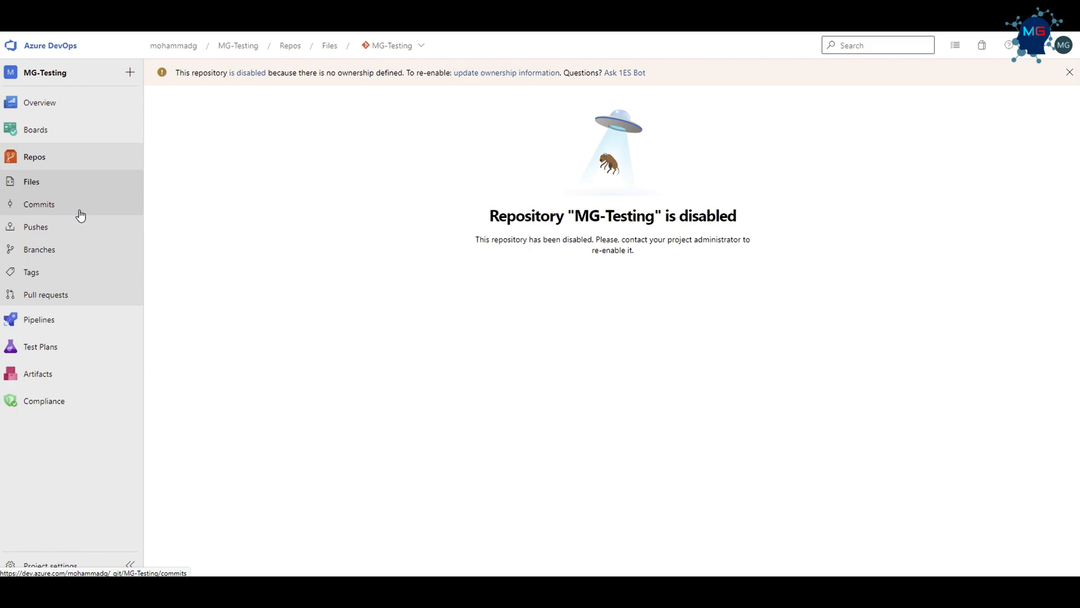
{"action": "mouse_move", "coordinate": [21, 322]}
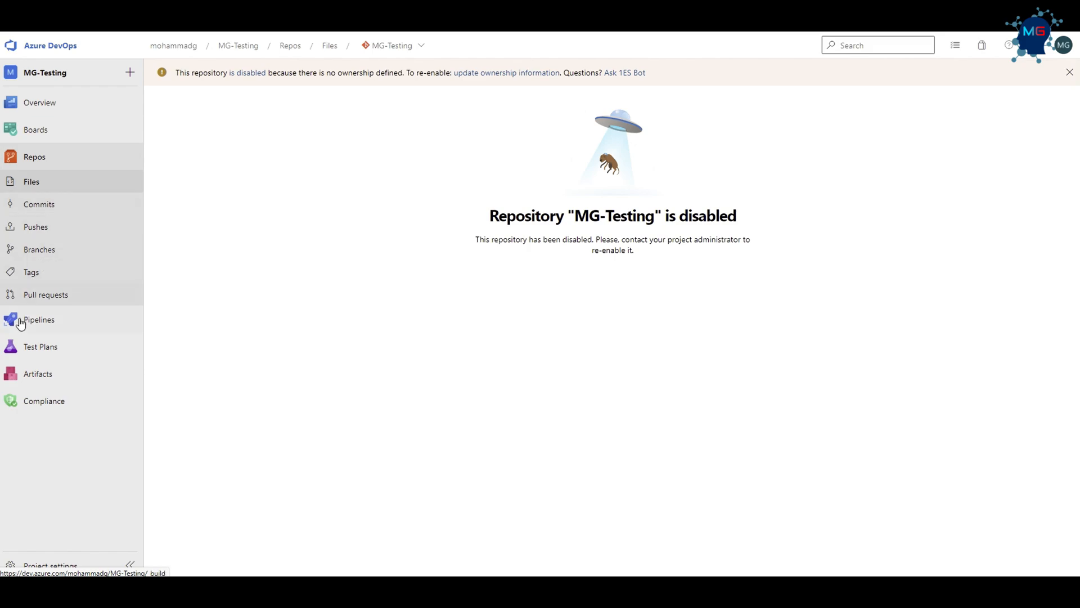
Go to the MG-Testing Pipelines section in the sidebar
{"action": "left_click", "coordinate": [39, 320]}
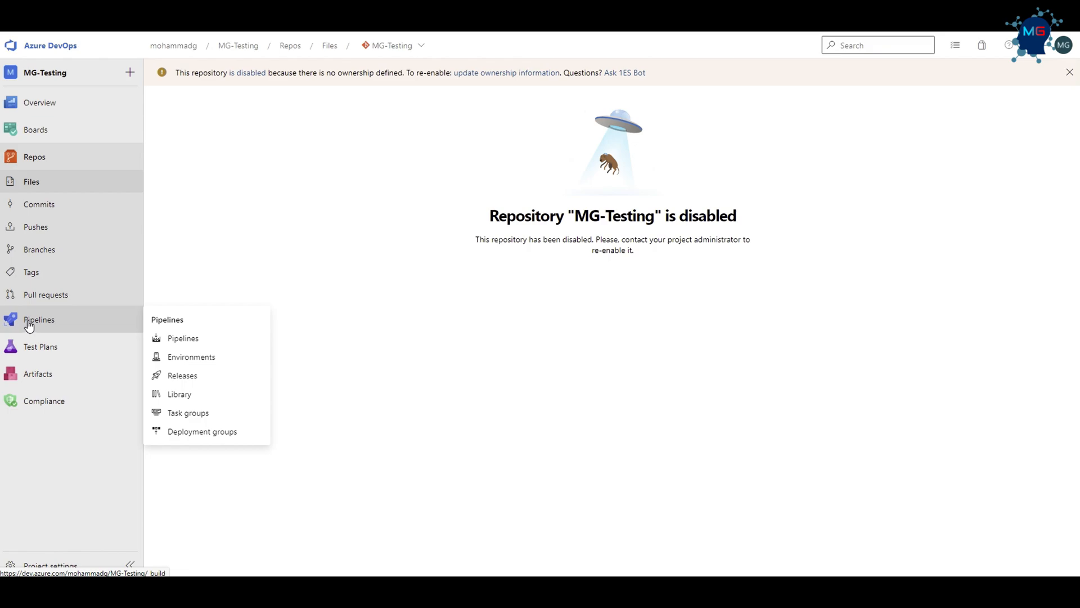
{"action": "mouse_move", "coordinate": [55, 209]}
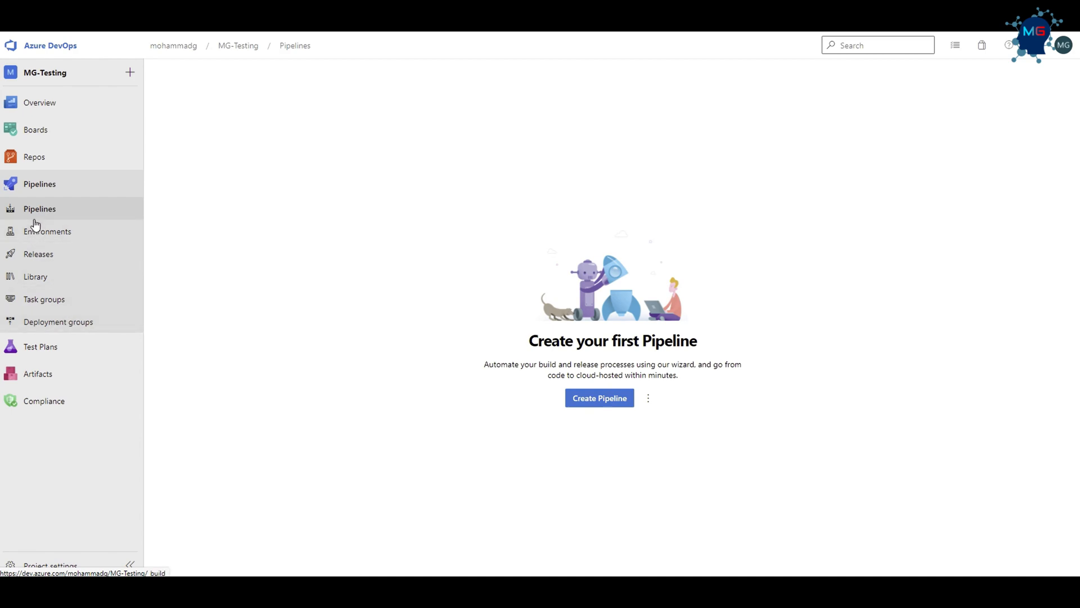
{"action": "mouse_move", "coordinate": [162, 305]}
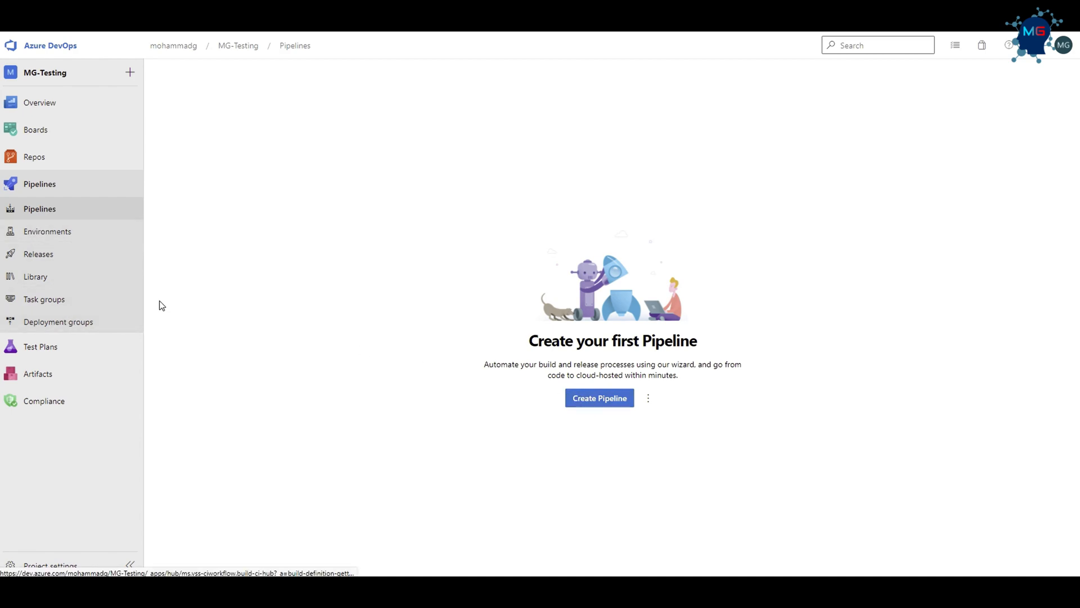
{"action": "mouse_move", "coordinate": [17, 227]}
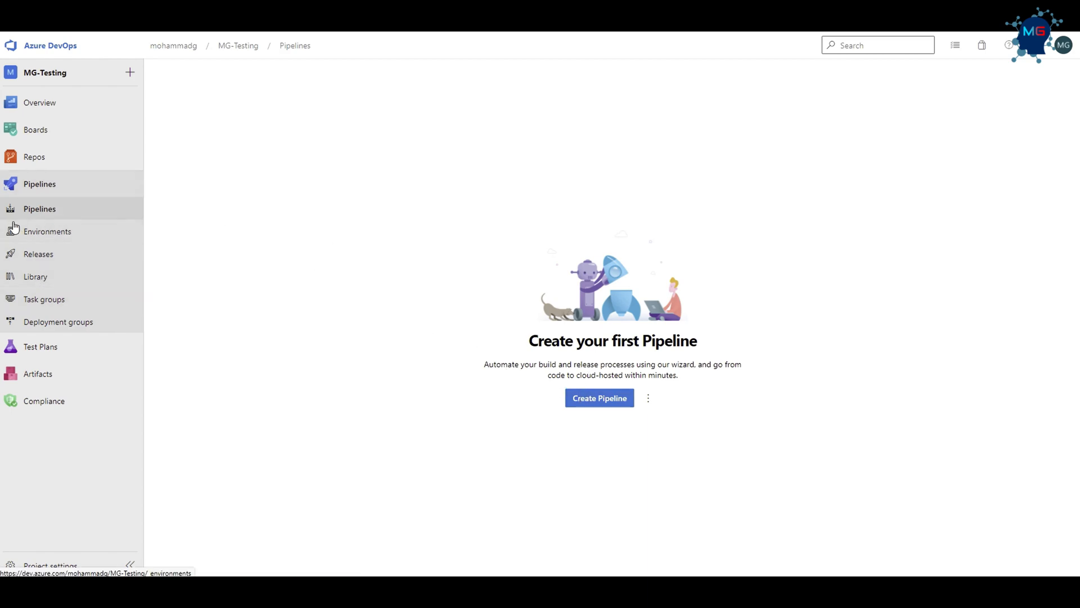
Show the Releases page under Pipelines, with no release pipelines found
{"action": "left_click", "coordinate": [38, 254]}
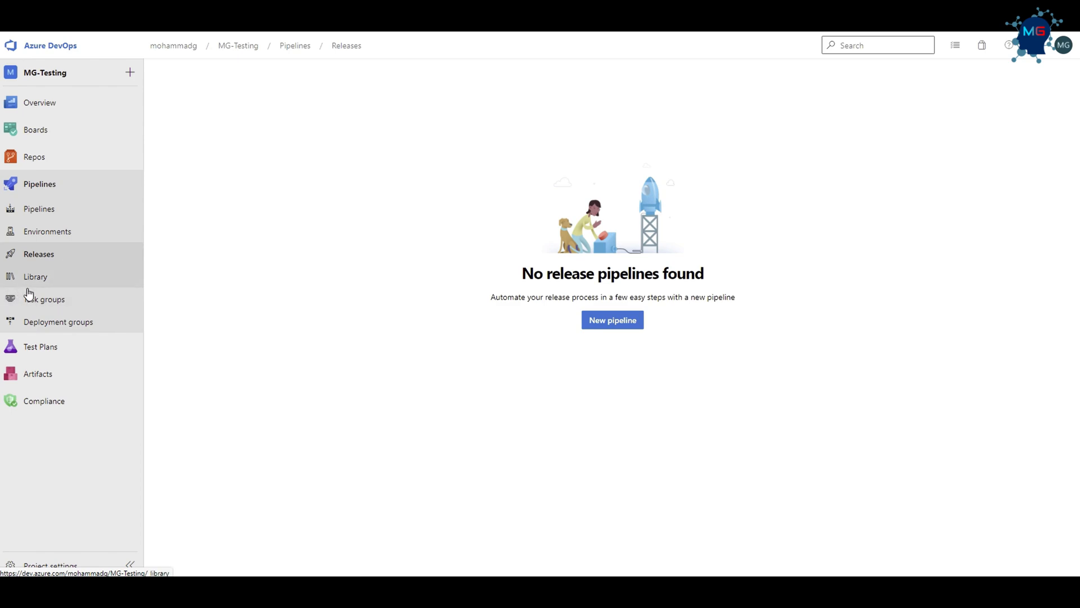
{"action": "mouse_move", "coordinate": [46, 305]}
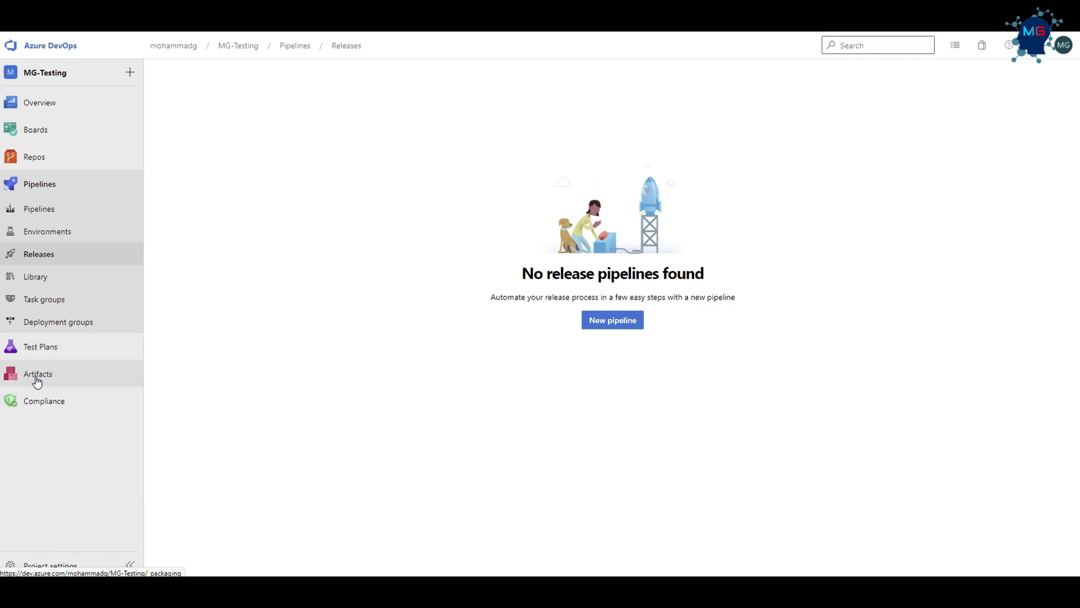
{"action": "mouse_move", "coordinate": [51, 369]}
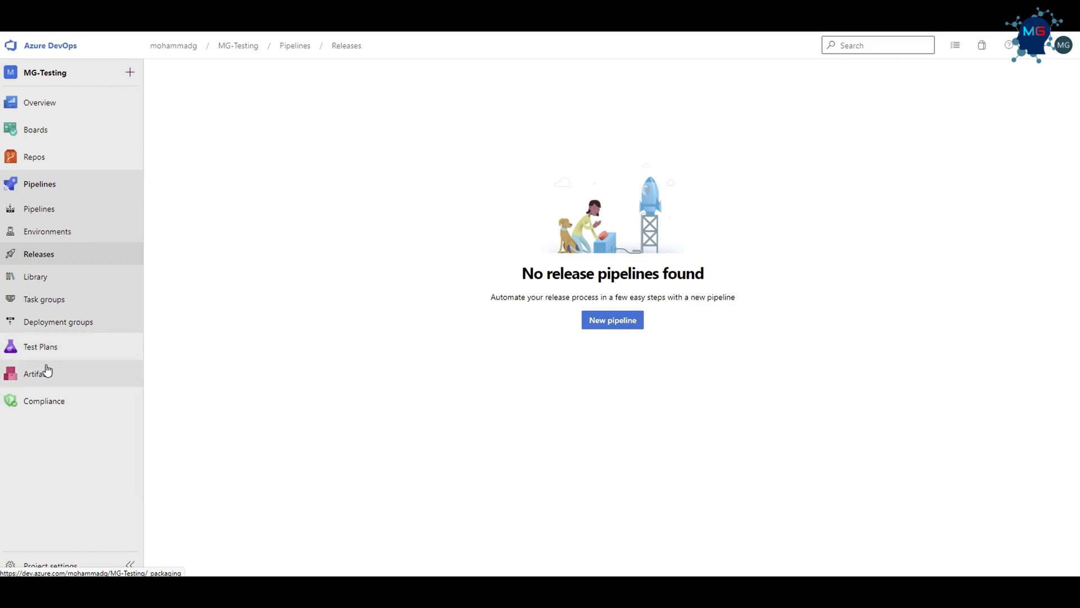
{"action": "mouse_move", "coordinate": [30, 389]}
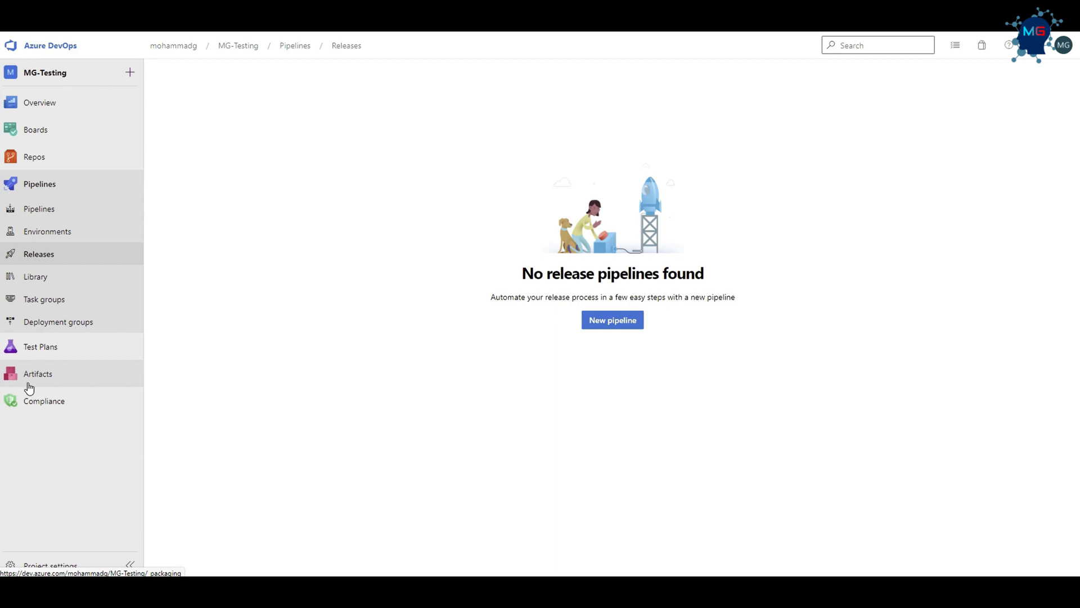
{"action": "mouse_move", "coordinate": [45, 583]}
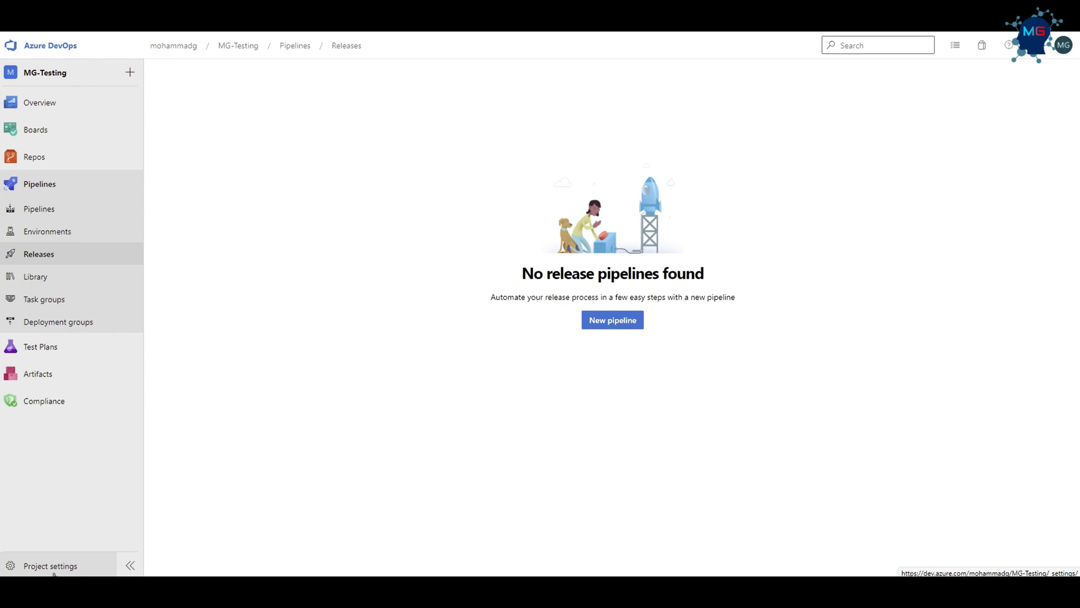
{"action": "mouse_move", "coordinate": [60, 448]}
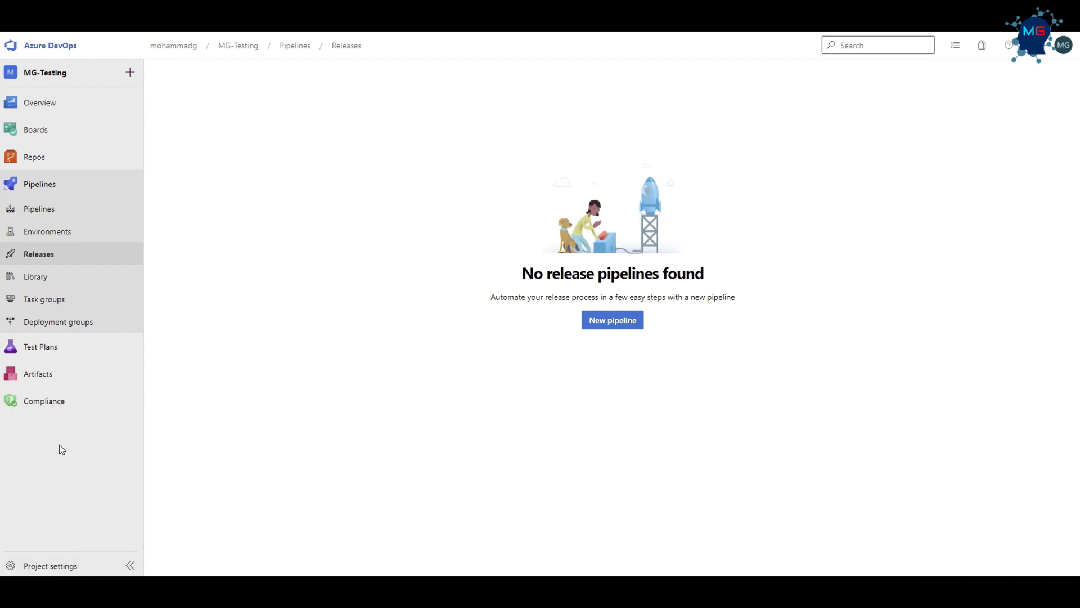
{"action": "mouse_move", "coordinate": [46, 251]}
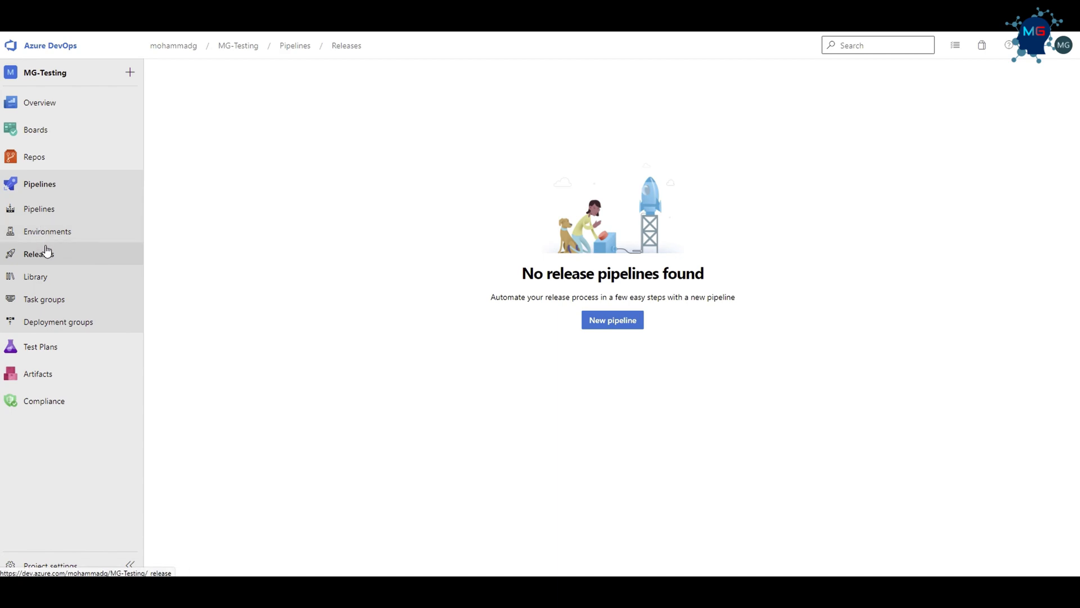
Show the MG-Testing repository's Files and Branches views under Repos
{"action": "left_click", "coordinate": [35, 156]}
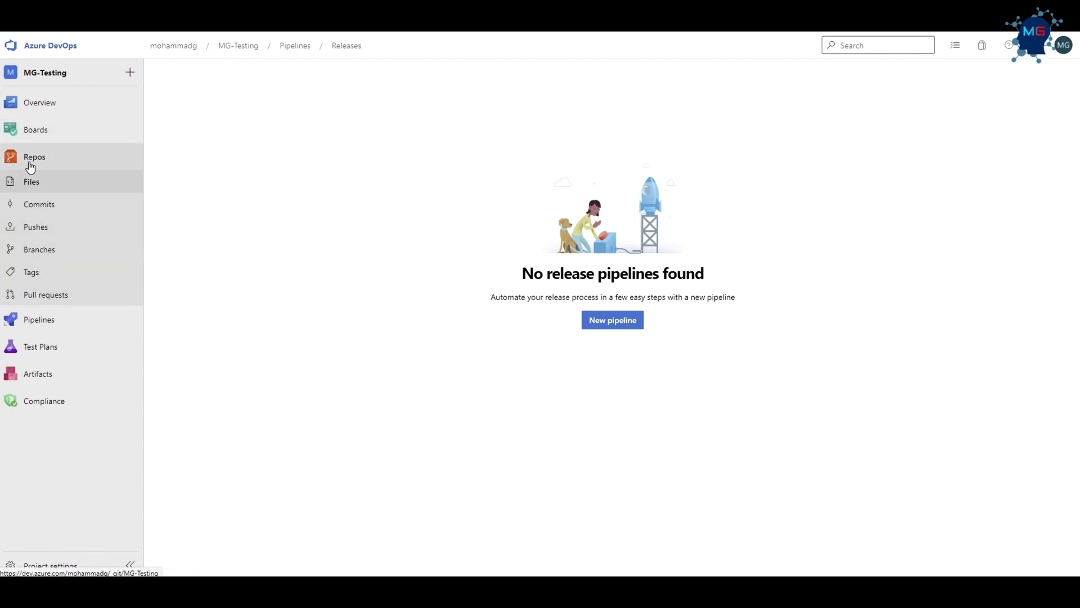
{"action": "left_click", "coordinate": [35, 156]}
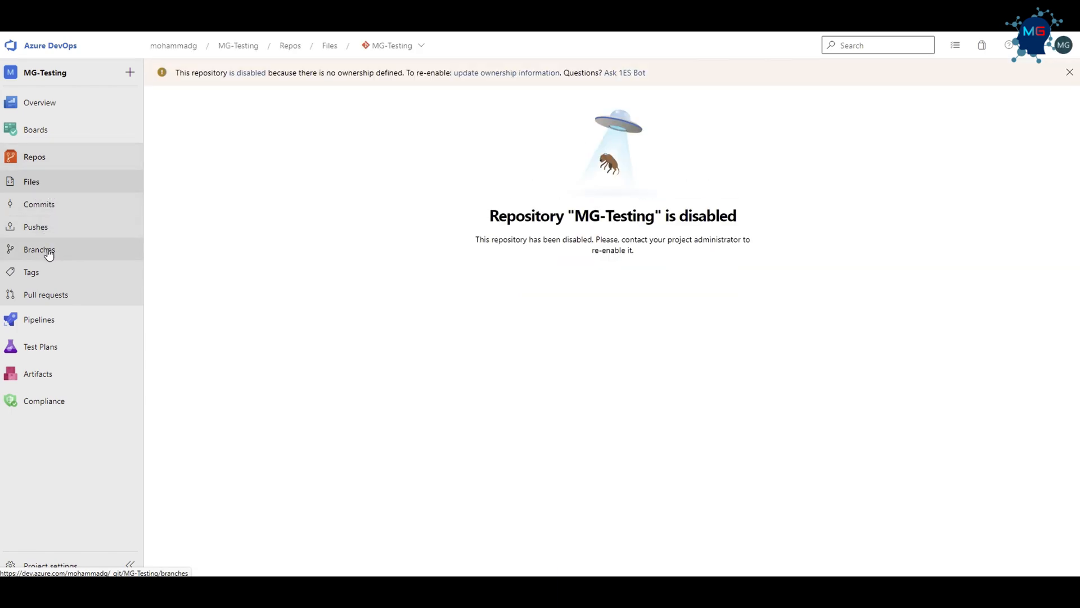
{"action": "mouse_move", "coordinate": [56, 298]}
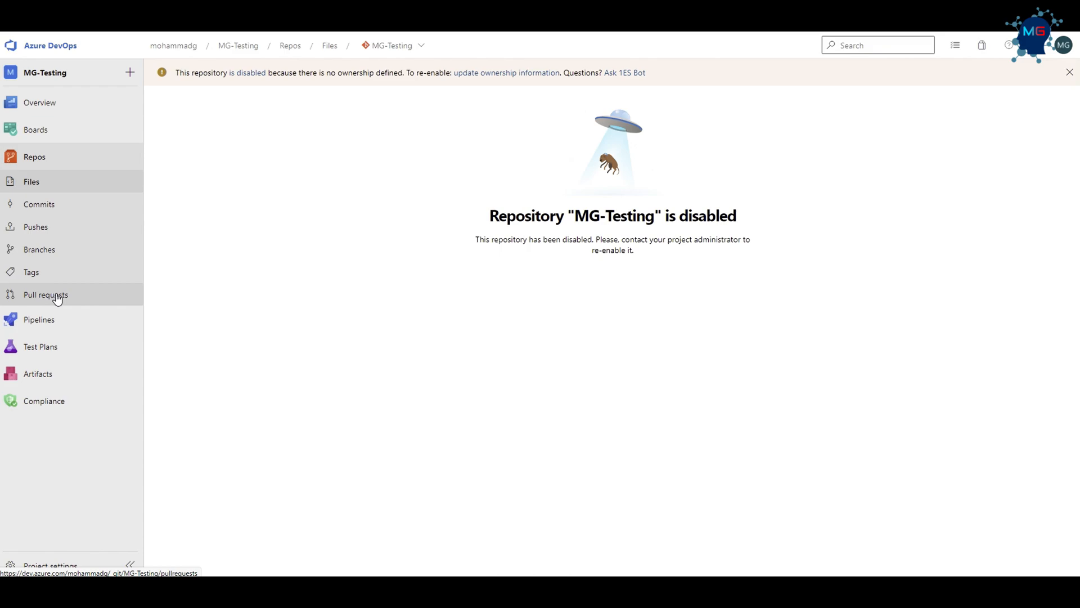
{"action": "left_click", "coordinate": [39, 249]}
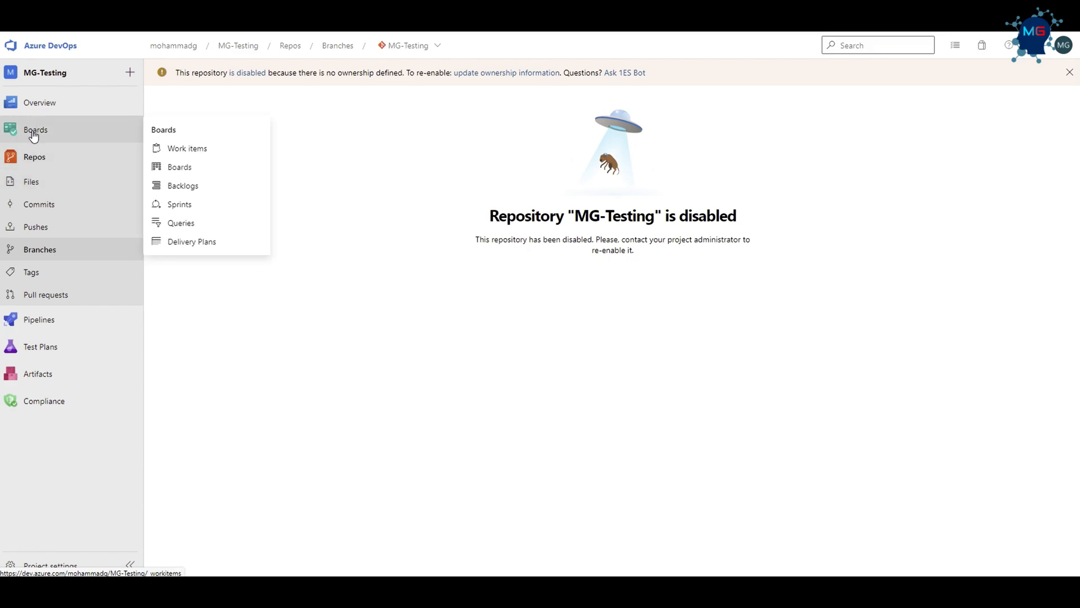
{"action": "mouse_move", "coordinate": [28, 184]}
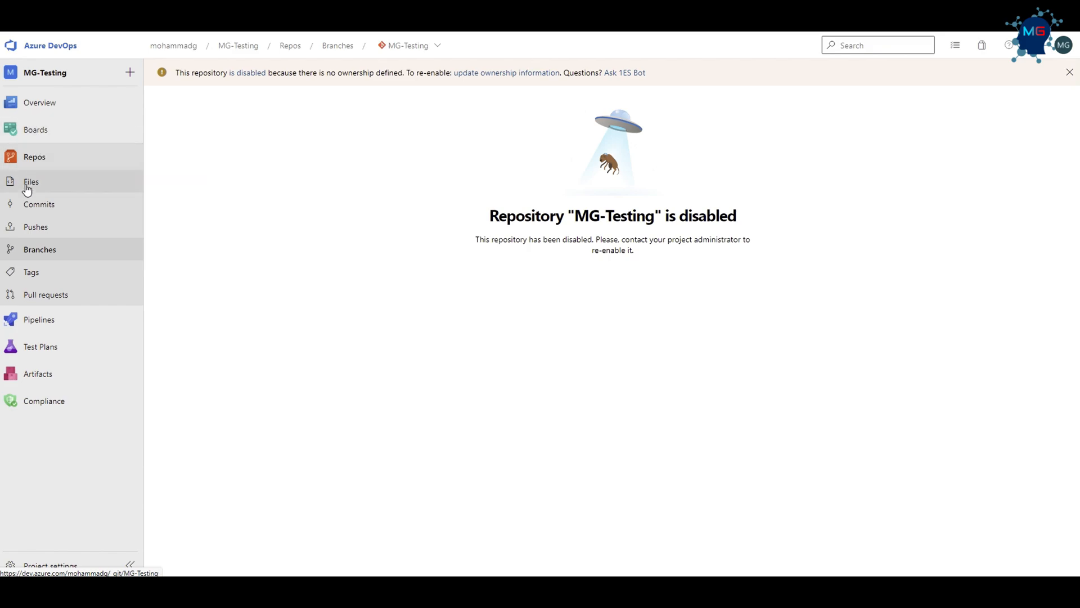
{"action": "mouse_move", "coordinate": [49, 262]}
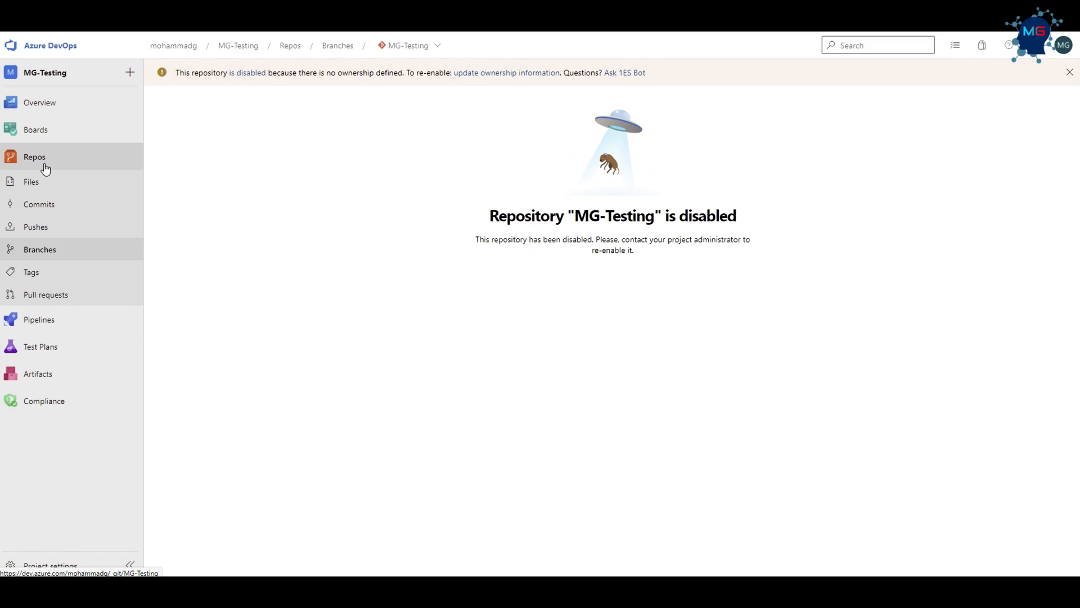
{"action": "mouse_move", "coordinate": [29, 158]}
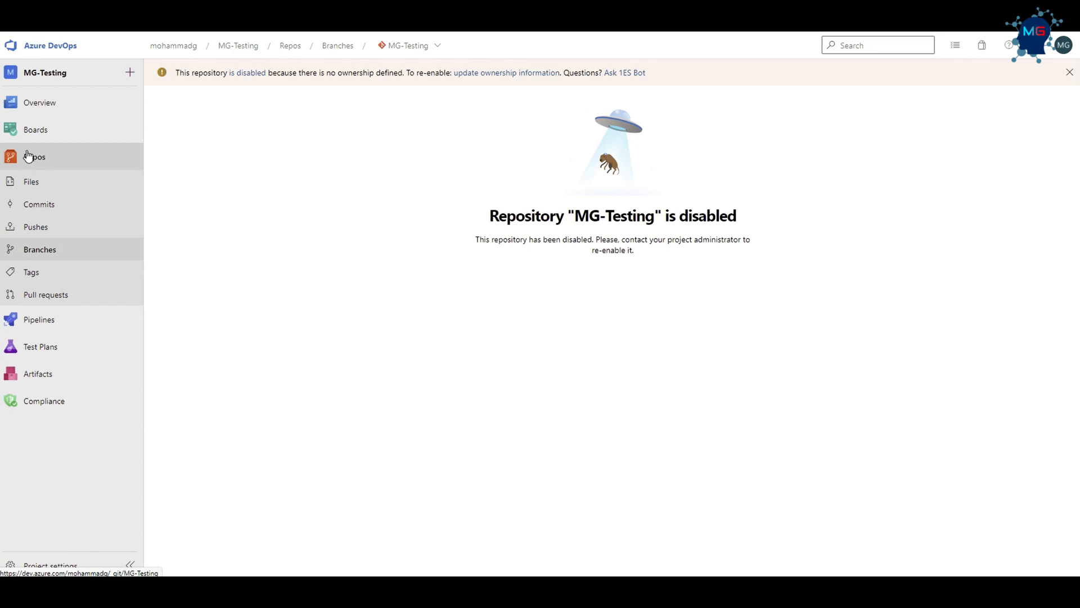